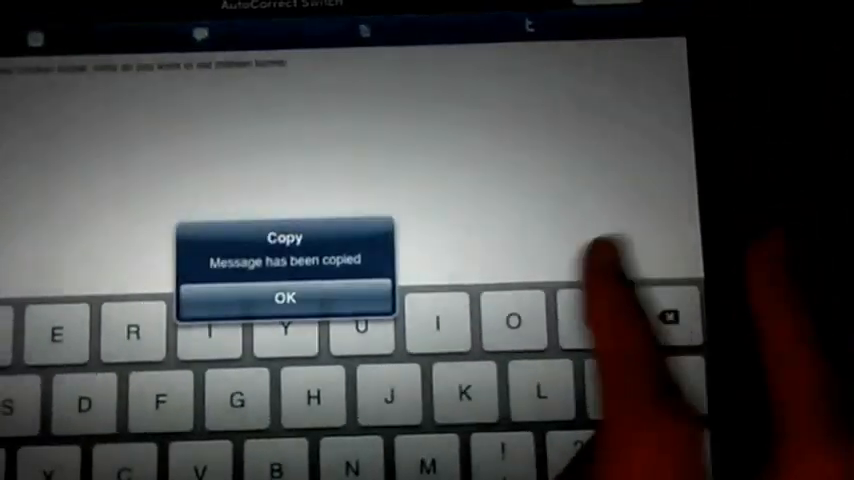
Step: Dismiss the 'Message has been copied' alert so the sentence can be pasted again
click(284, 298)
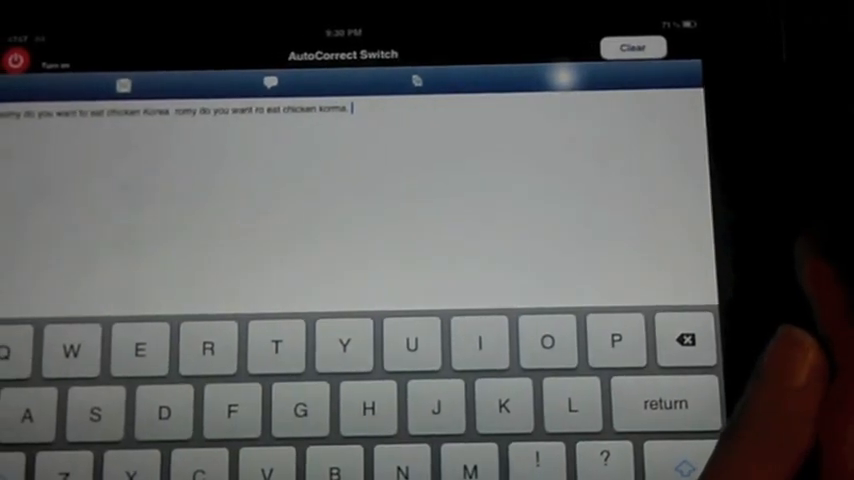